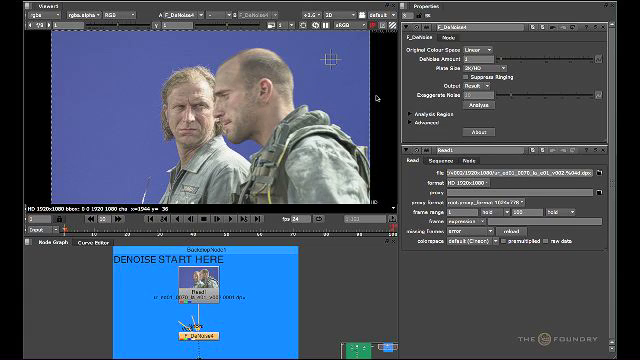
mouse_move(430, 81)
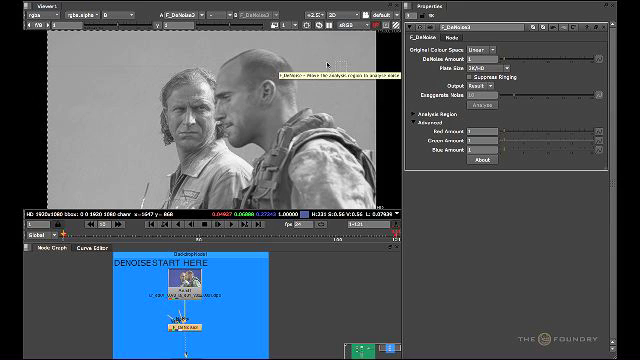
mouse_move(285, 150)
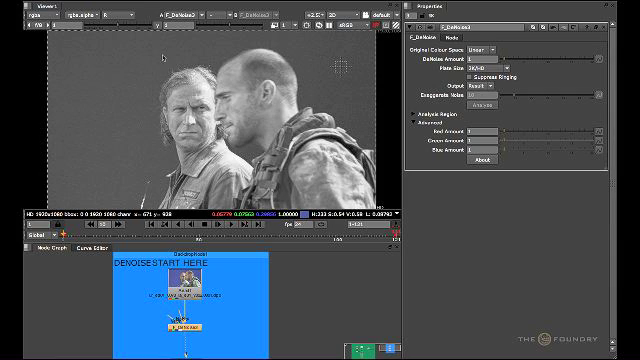
mouse_move(160, 55)
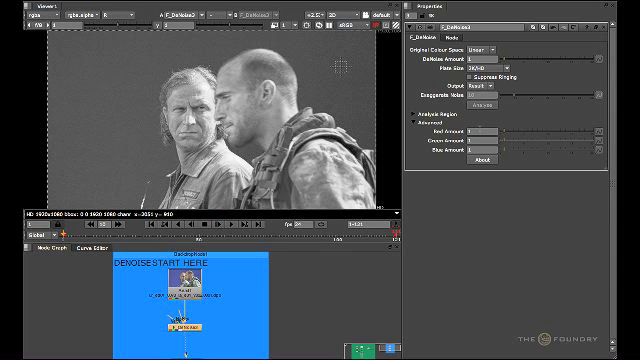
Step: Set F_DeNoise's Red Amount to 1.7, leaving green and blue at 1
click(483, 131)
text(.7)
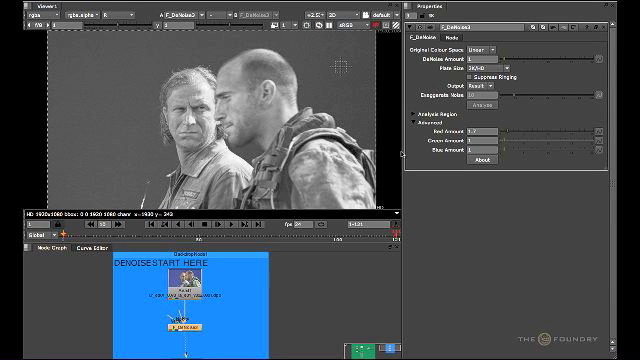
mouse_move(399, 152)
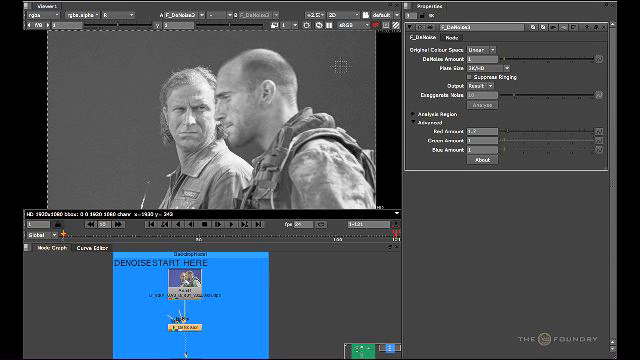
mouse_move(332, 100)
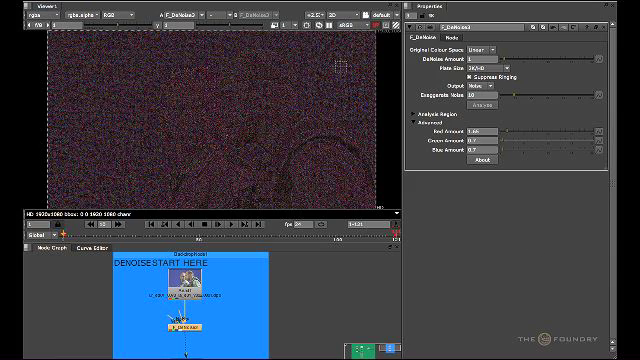
mouse_move(226, 105)
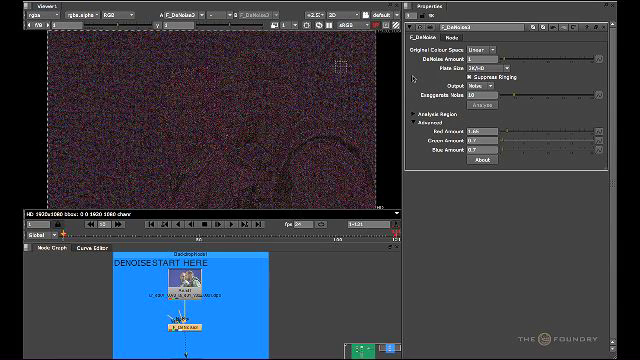
mouse_move(414, 79)
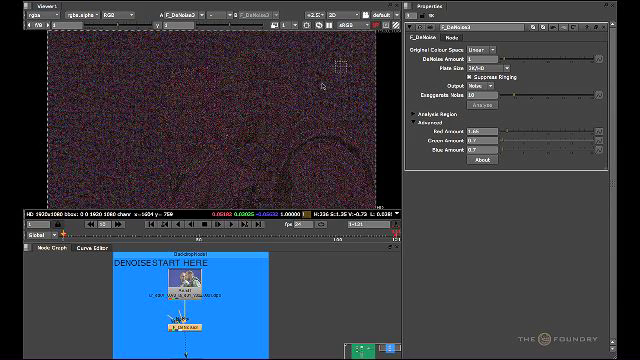
mouse_move(415, 85)
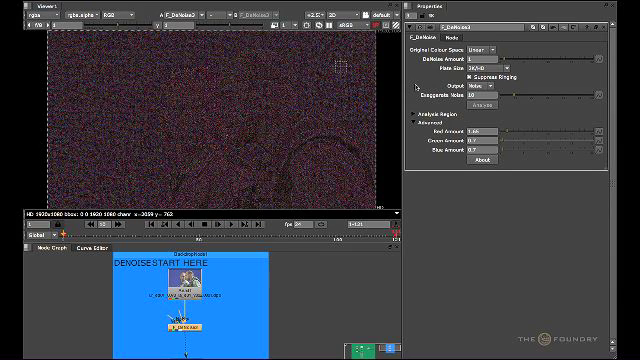